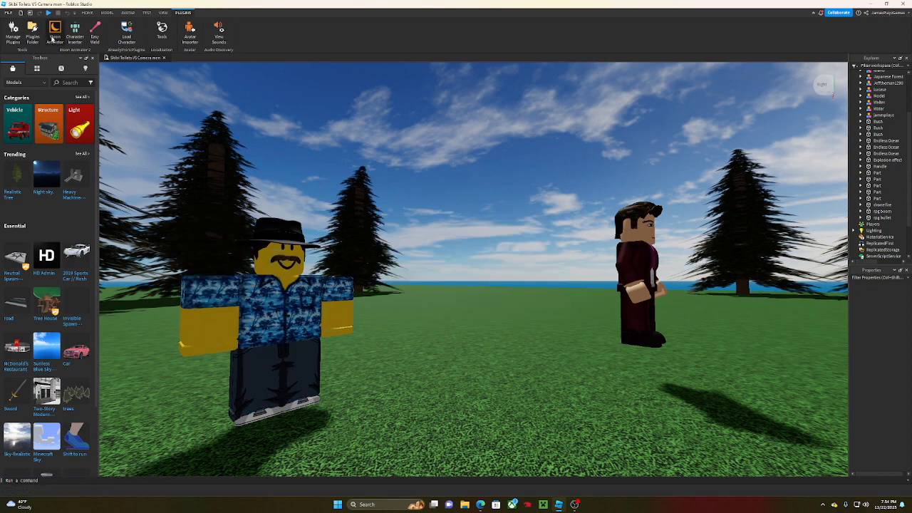
Step: Launch Moon Animator from the Plugins toolbar so its window overlays the two-character scene
left_click(54, 28)
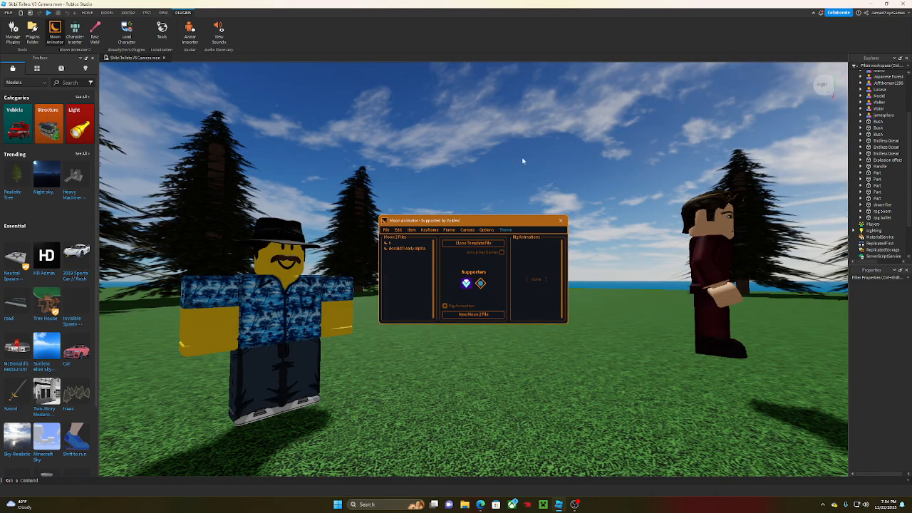
Step: Dismiss the Moon Animator window from its title bar, leaving both characters in full view
left_click(431, 230)
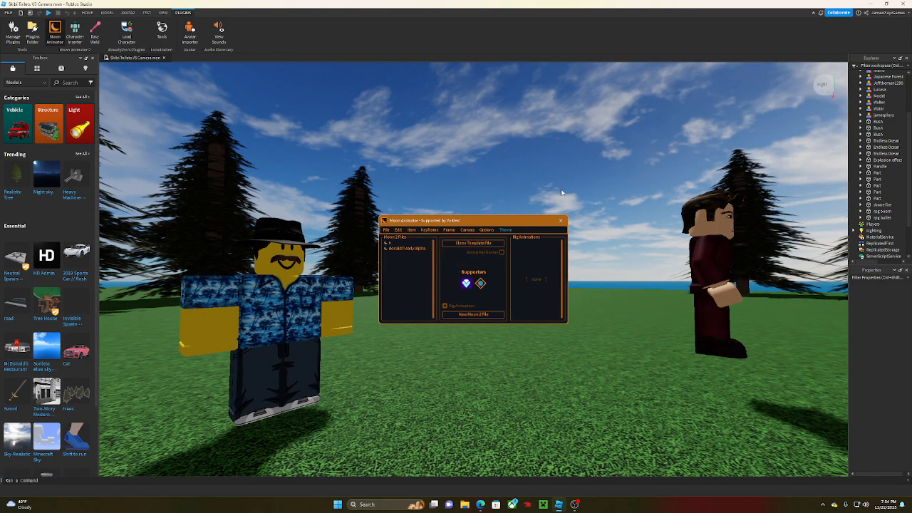
left_click(386, 229)
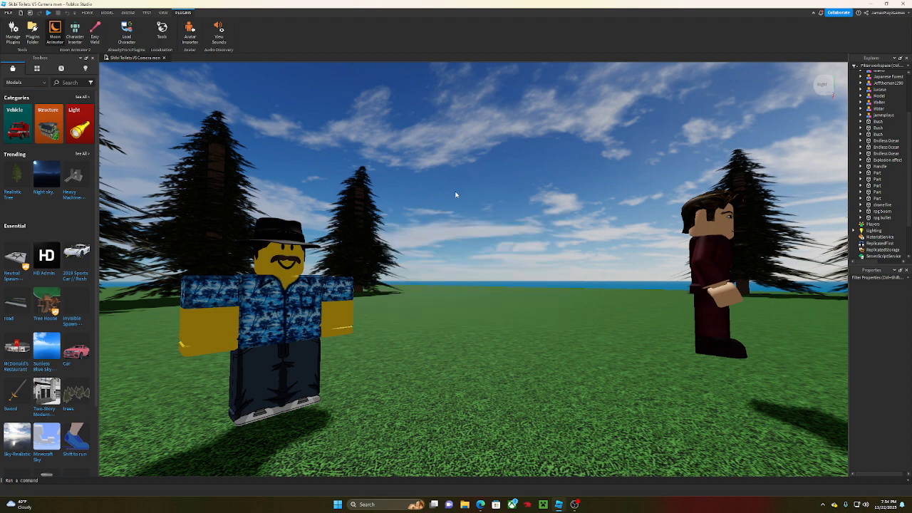
Step: Bring Moon Animator back up, landing on its new-file setup panel
left_click(54, 30)
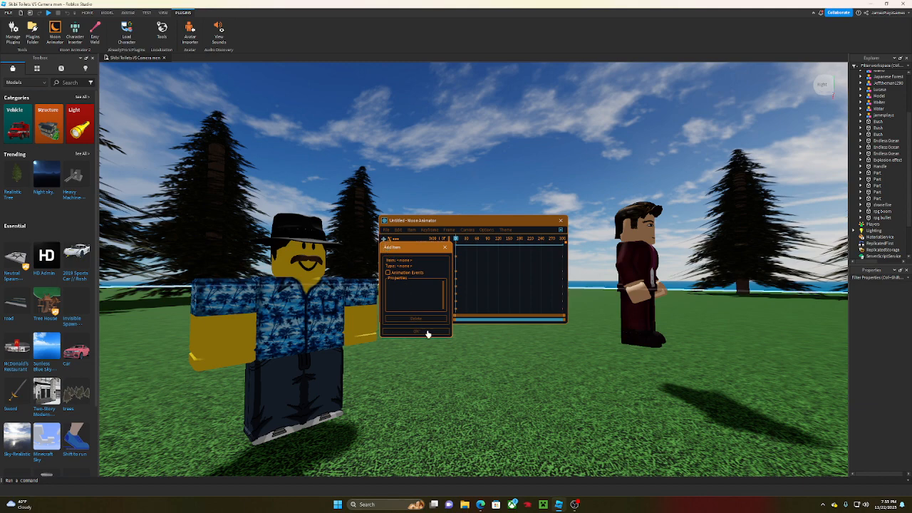
Step: Confirm the new file, dismiss its notice, check the rig tracks, then close Moon Animator
left_click(416, 331)
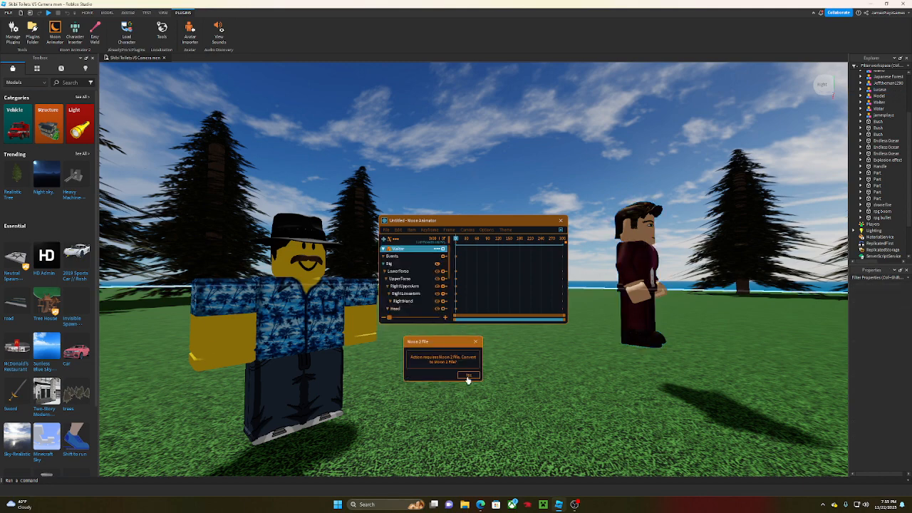
left_click(469, 377)
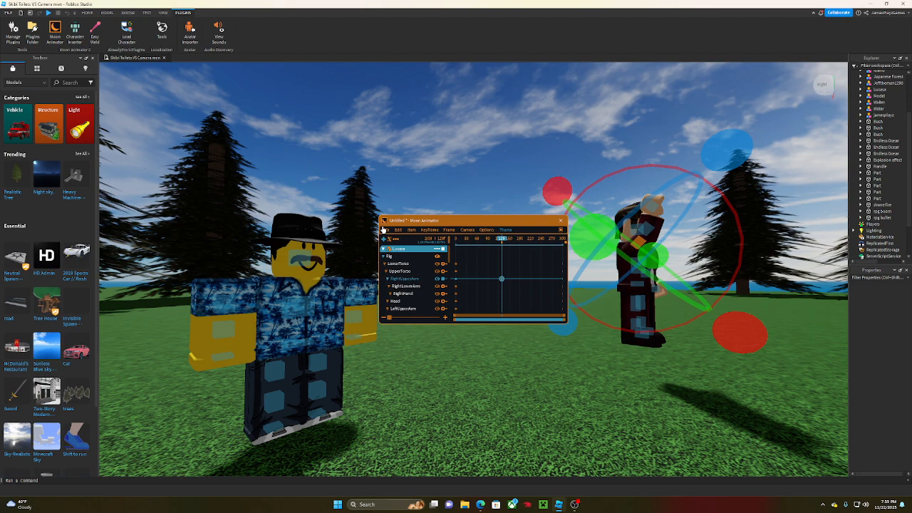
left_click(386, 229)
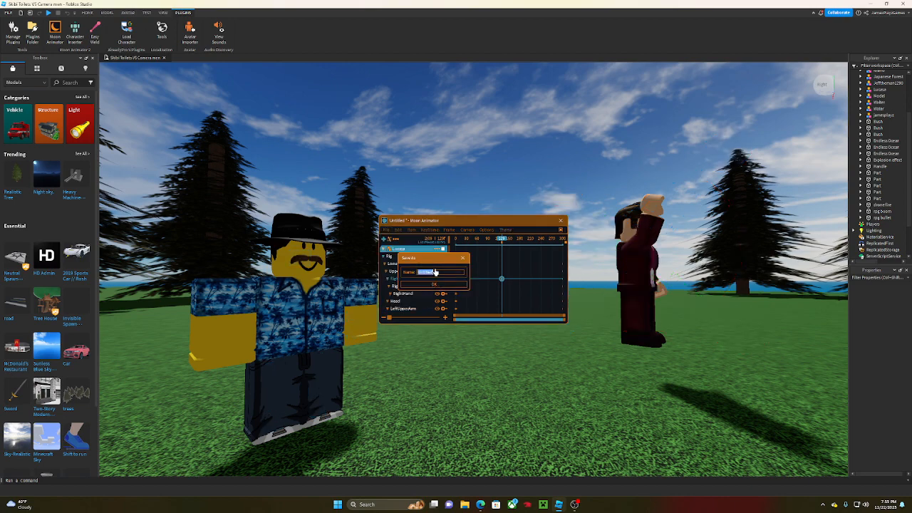
left_click(433, 284)
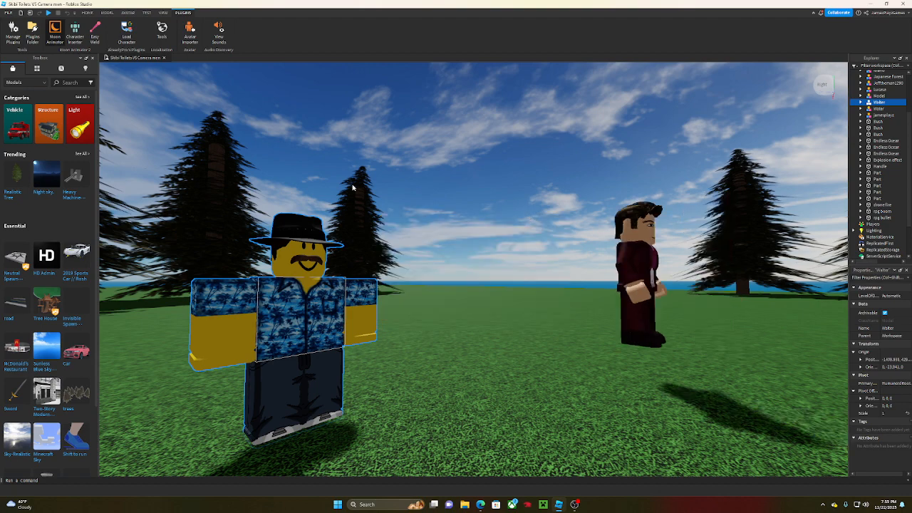
Step: Return to Moon Animator's start screen and attempt to load the saved animation file
left_click(54, 30)
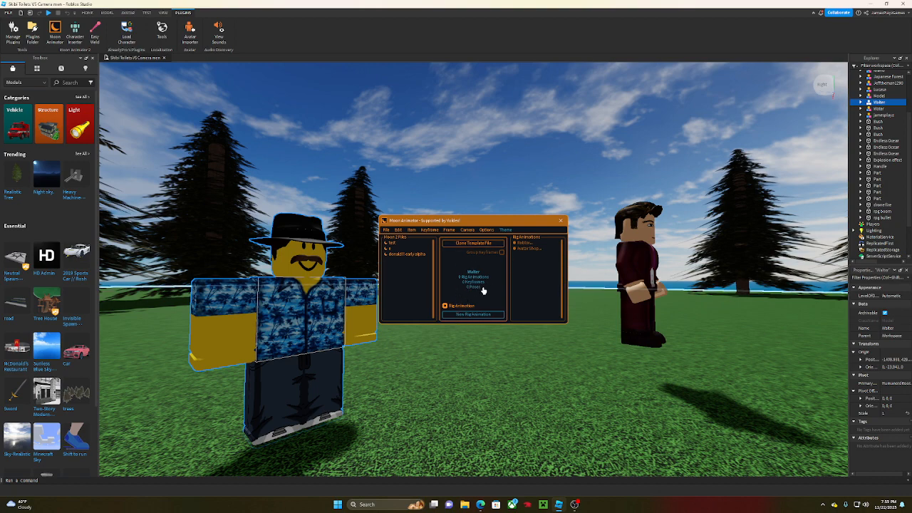
mouse_move(411, 254)
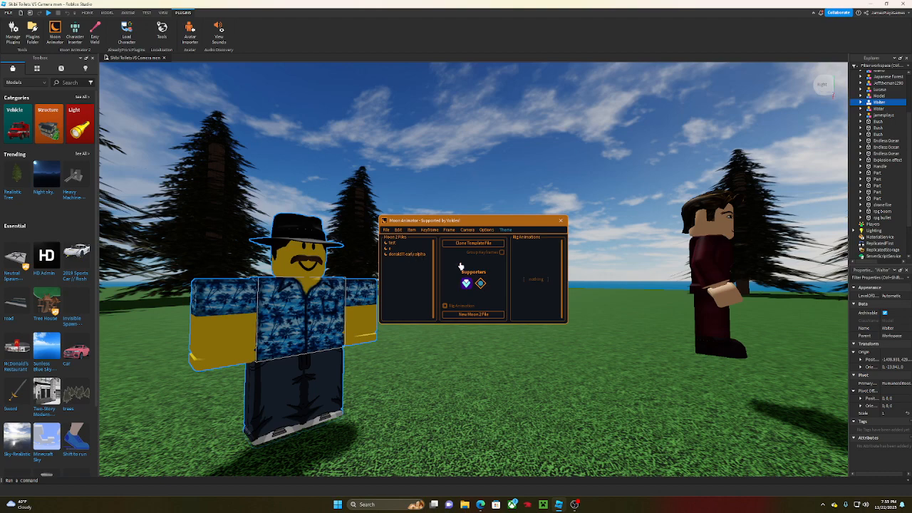
mouse_move(533, 271)
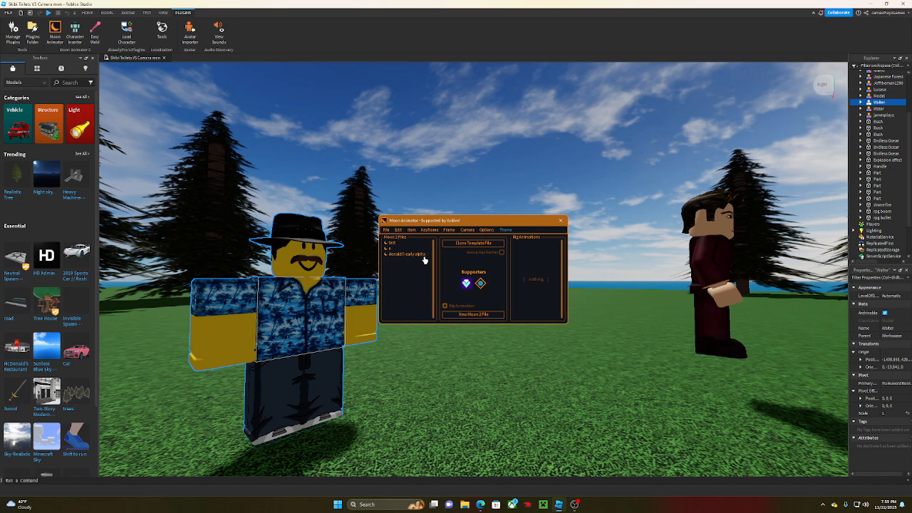
left_click(407, 253)
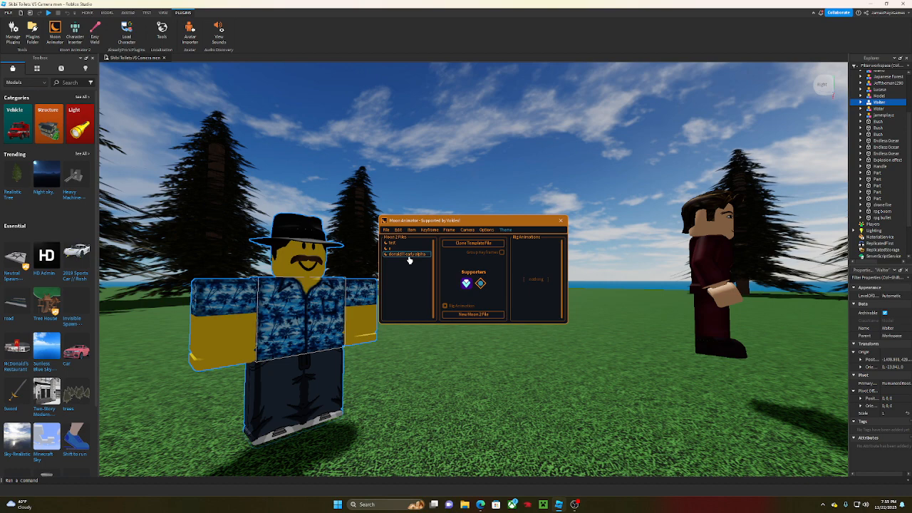
mouse_move(407, 257)
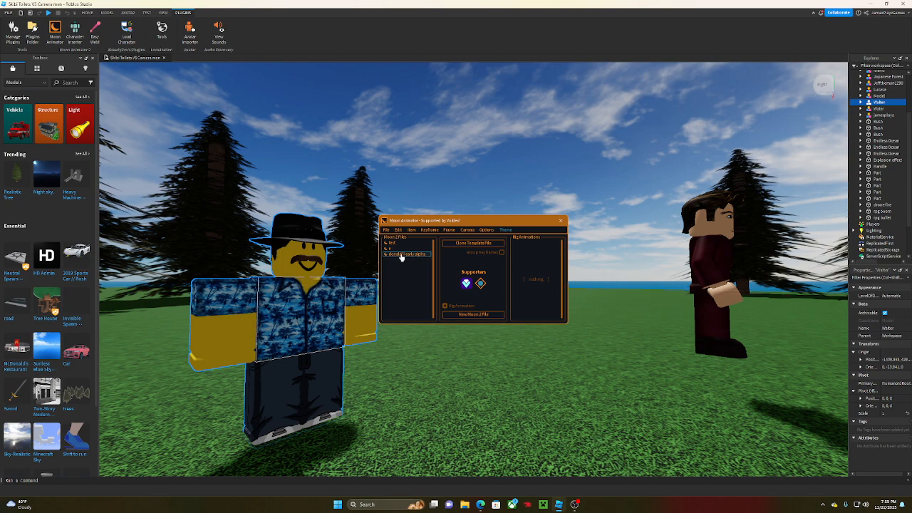
left_click(408, 253)
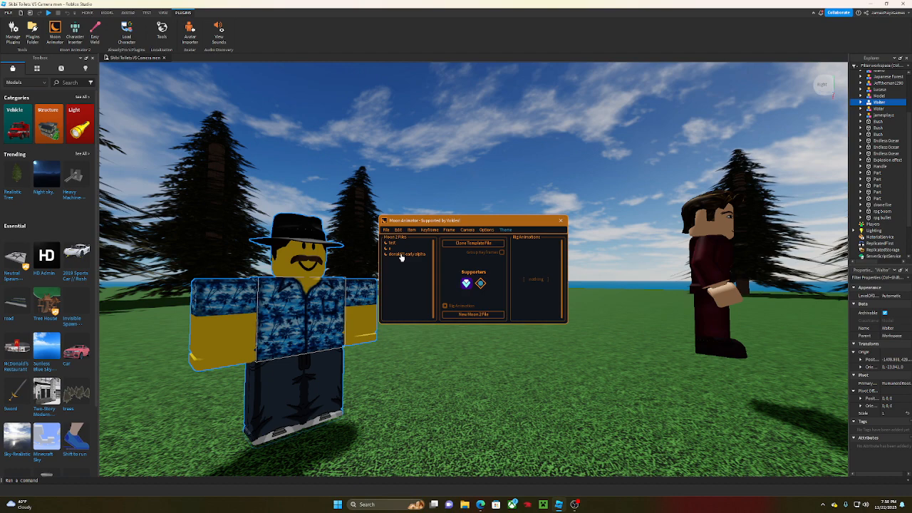
left_click(406, 254)
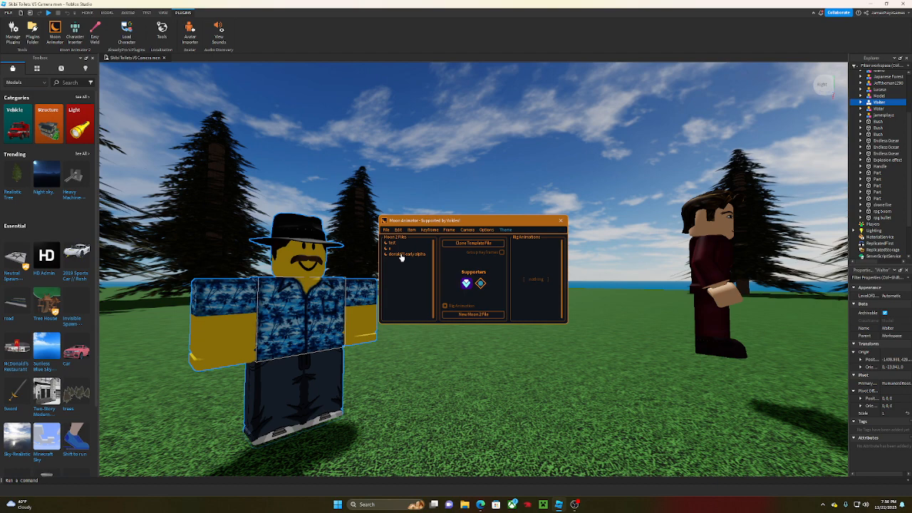
left_click(406, 254)
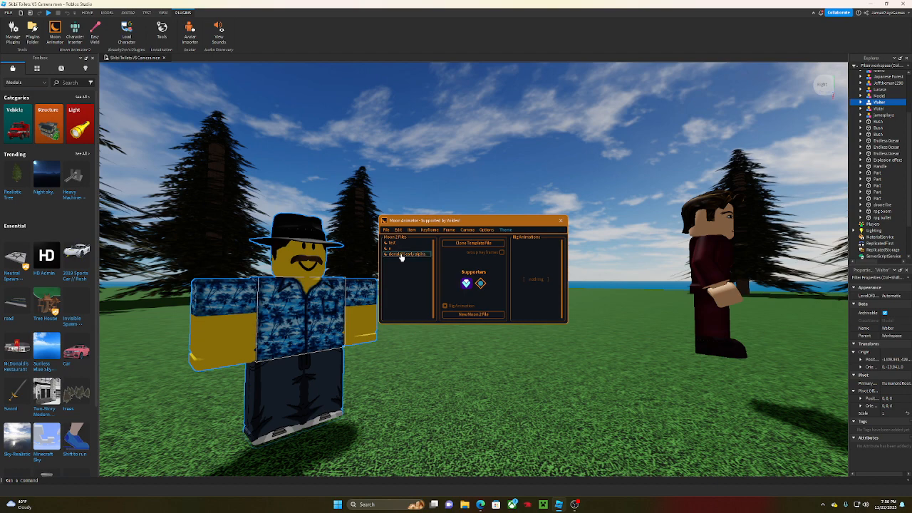